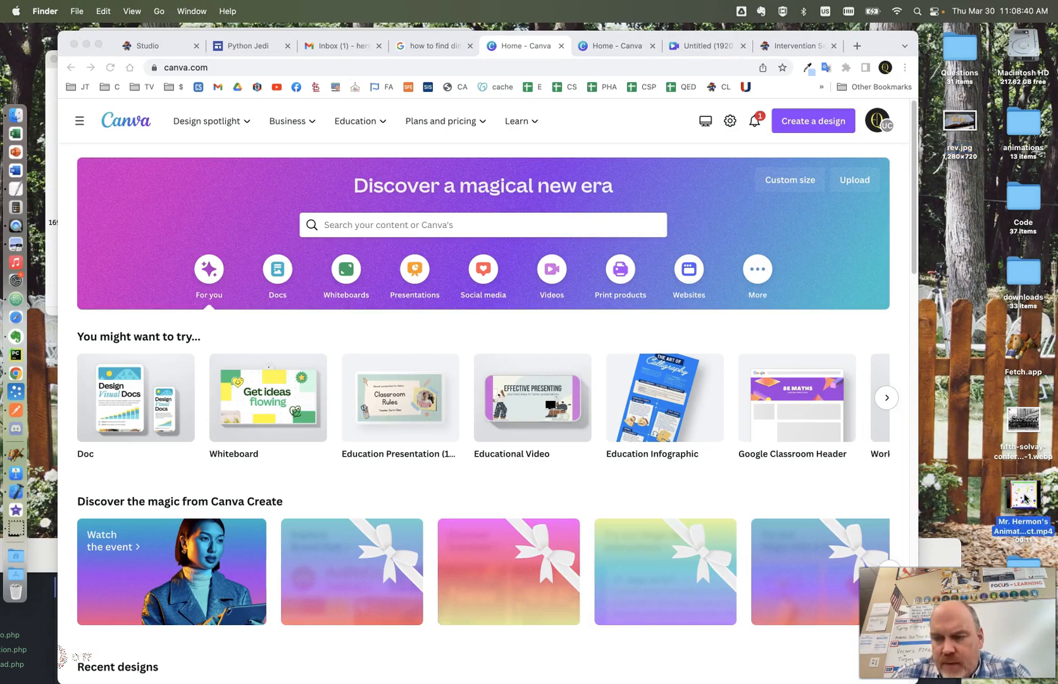
Step: Check the boxes video's dimensions, then create a custom 458 × 480 px design
right_click(1024, 503)
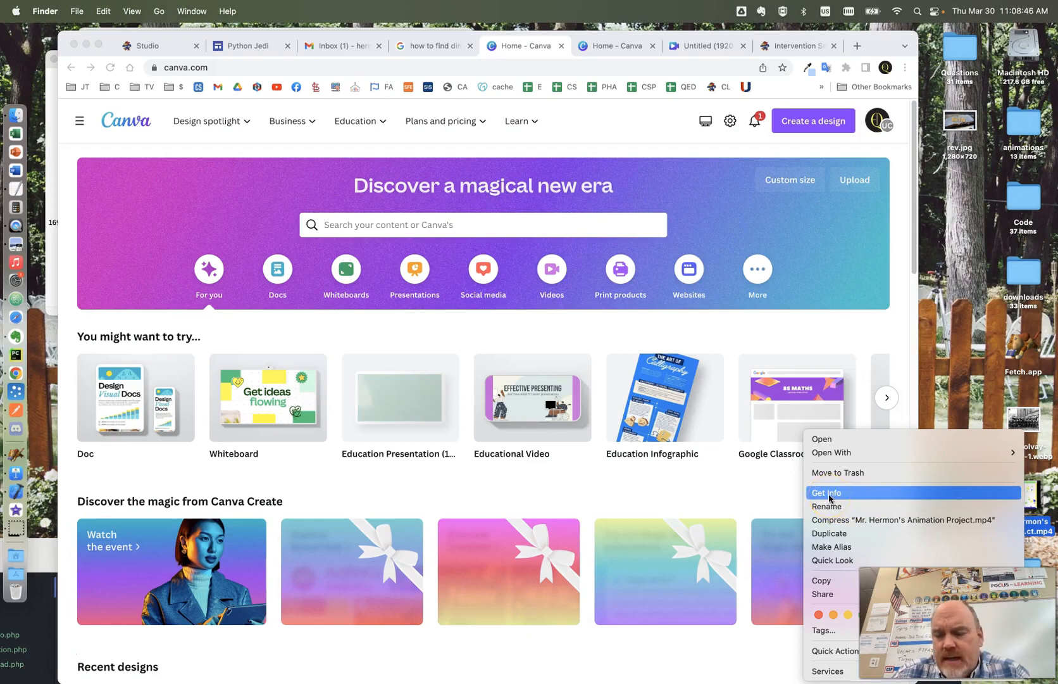
left_click(826, 493)
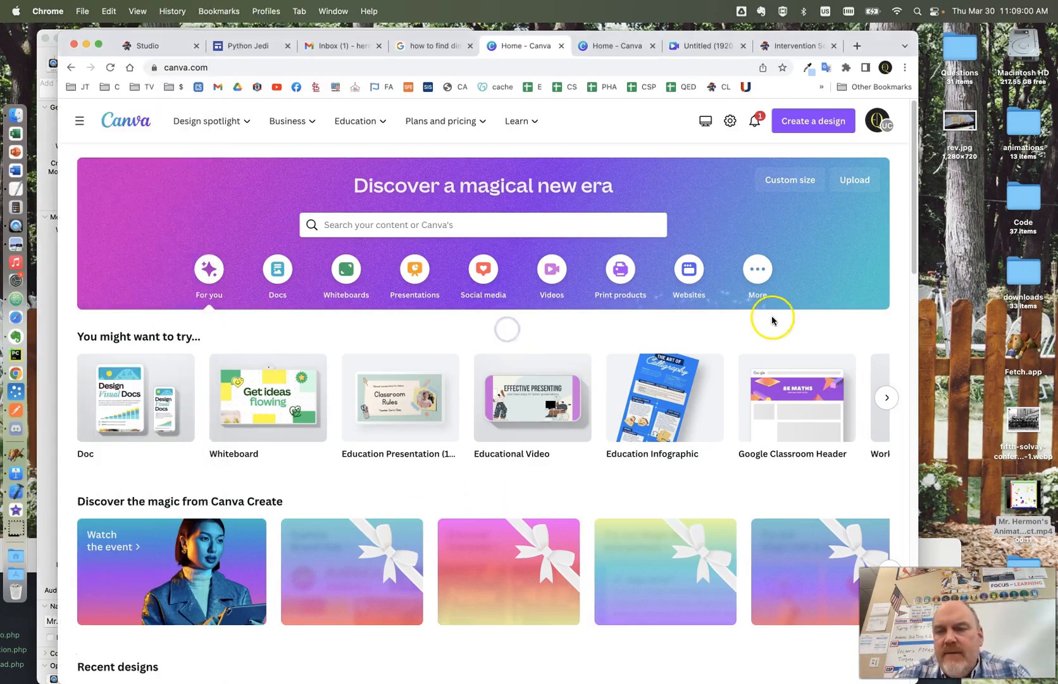
left_click(813, 121)
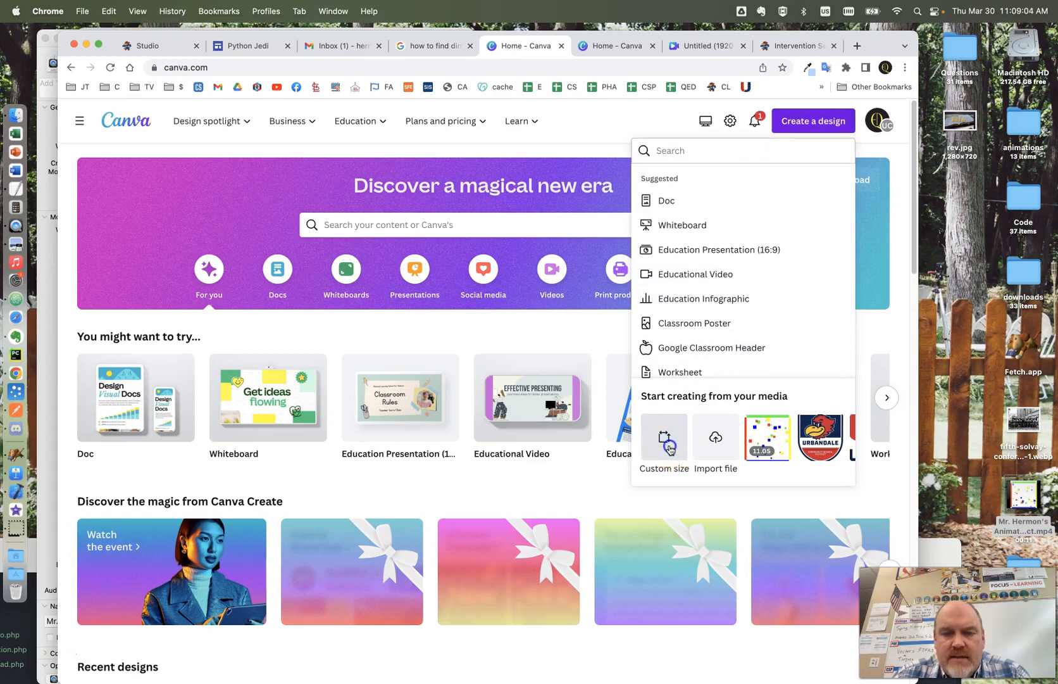
left_click(663, 446)
type("458")
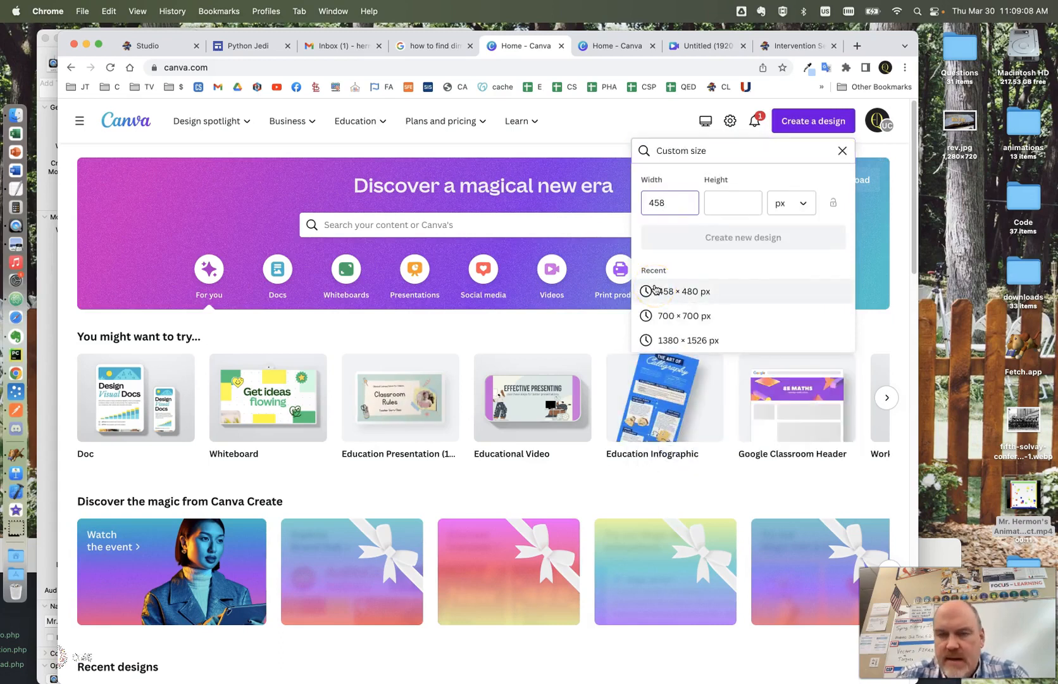
left_click(733, 202)
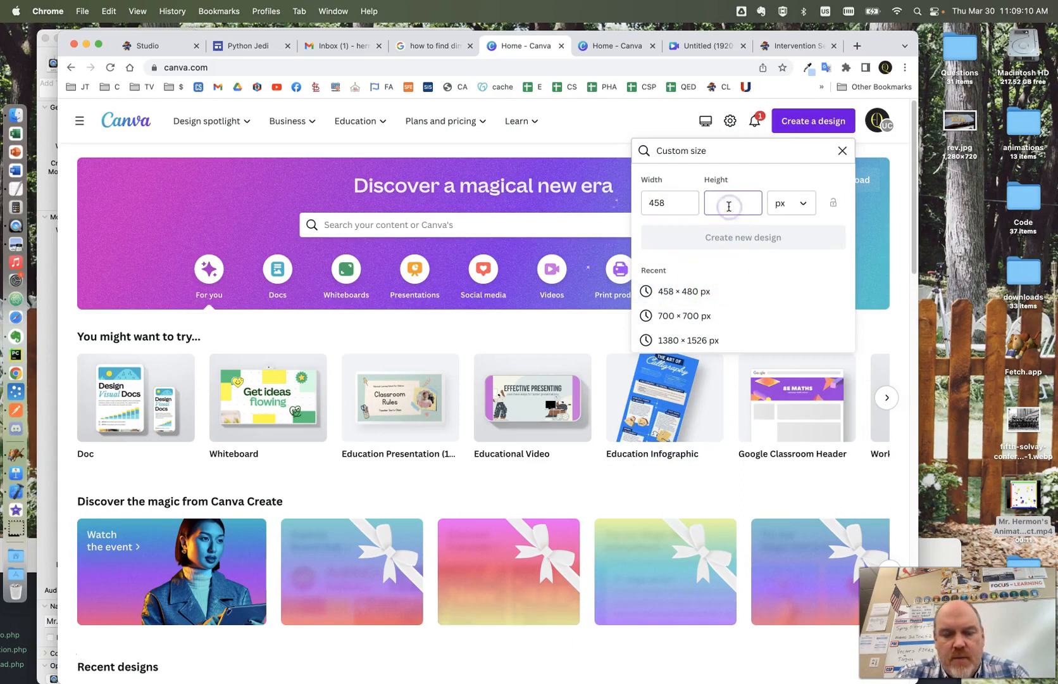
type("480")
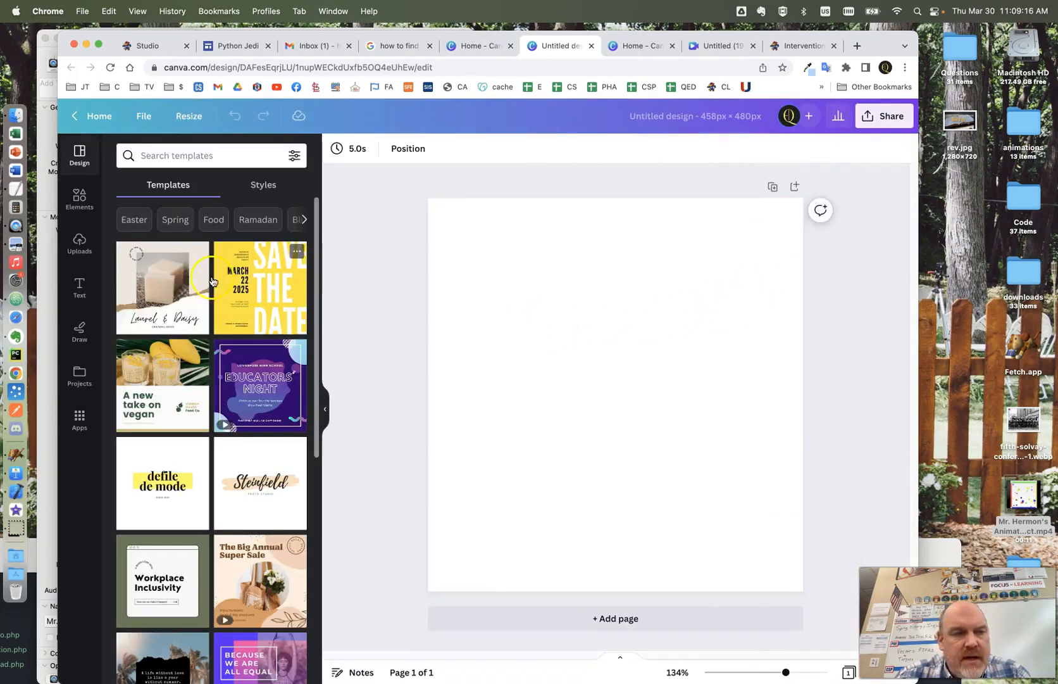
Step: Add the 11.0s colored-boxes video from uploaded videos and stretch it over the page
left_click(79, 244)
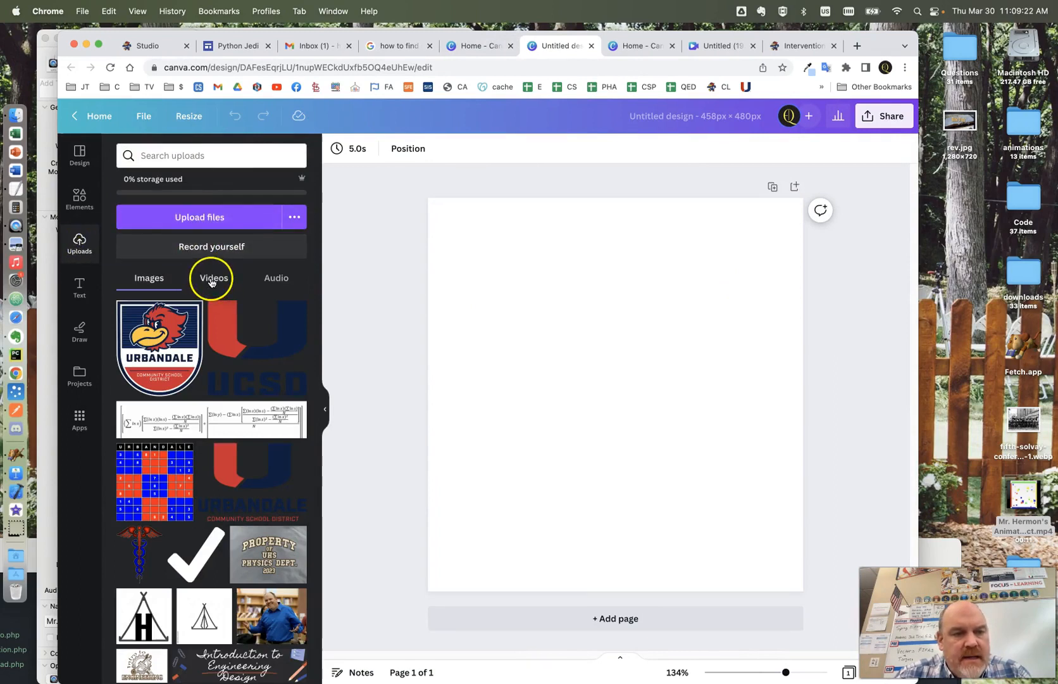
left_click(213, 277)
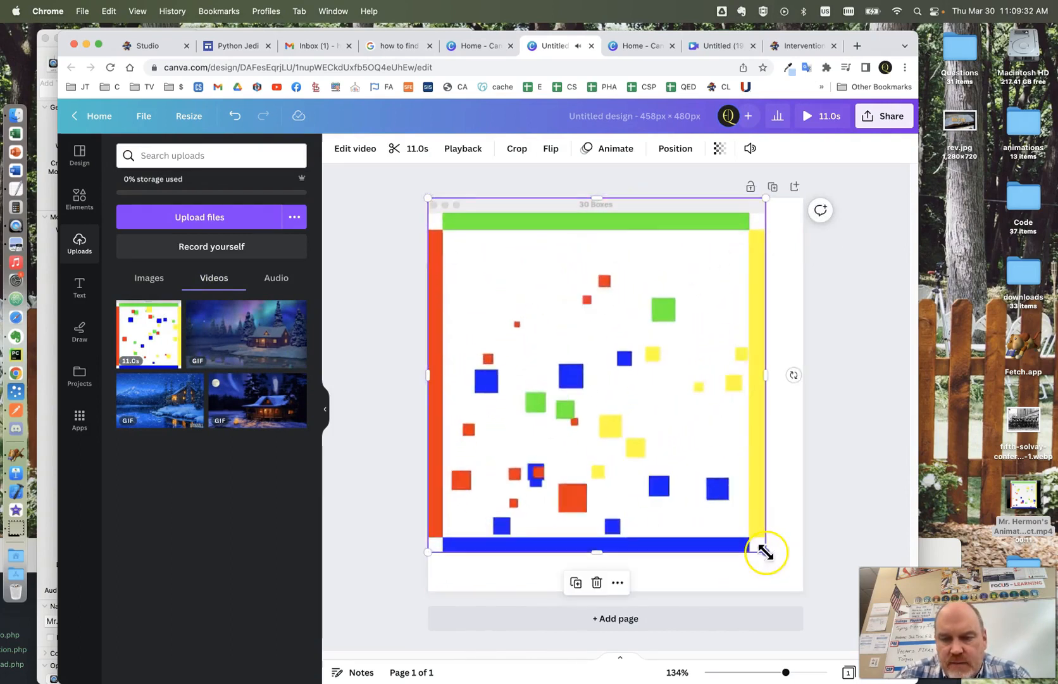
left_click_drag(766, 551, 780, 579)
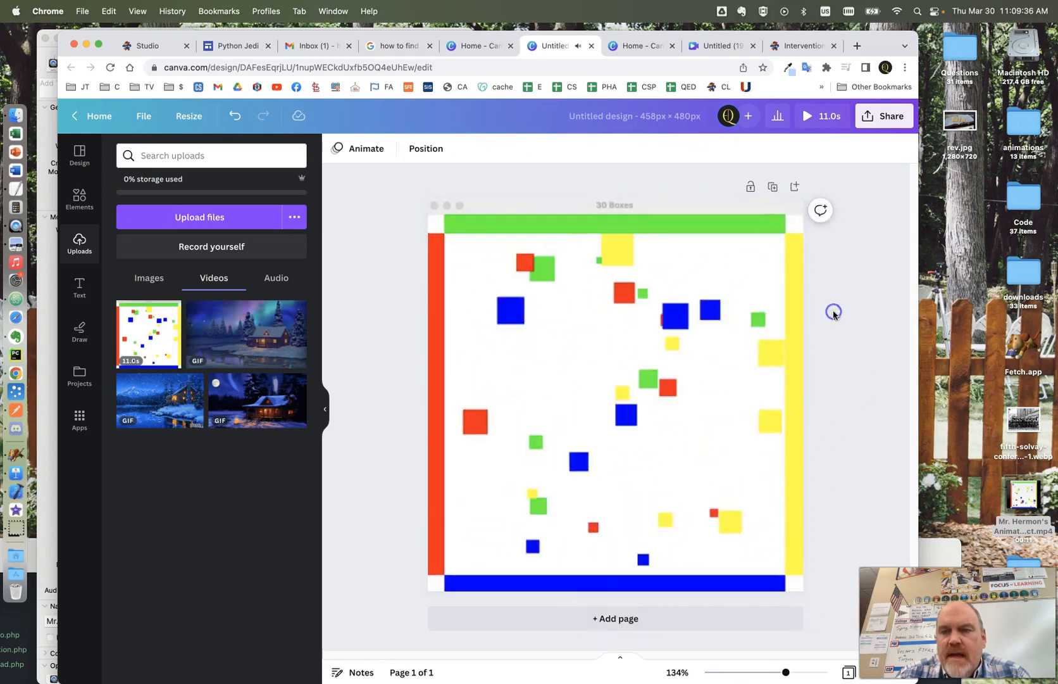
Step: Download the design with file type switched from MP4 Video to GIF
left_click(885, 115)
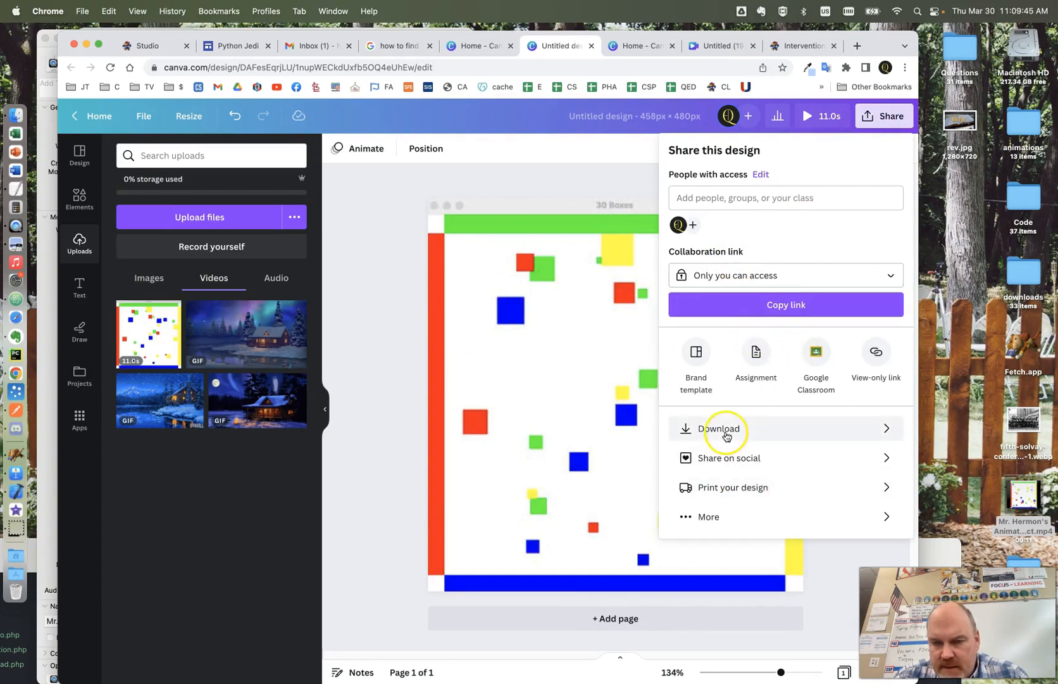
left_click(719, 429)
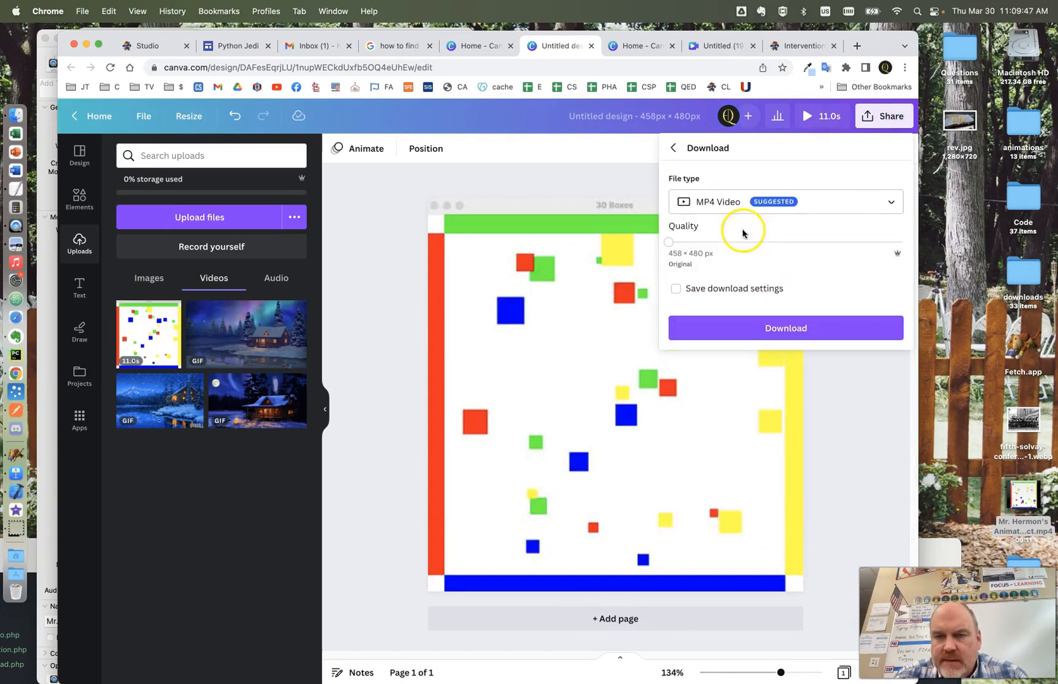
left_click(785, 201)
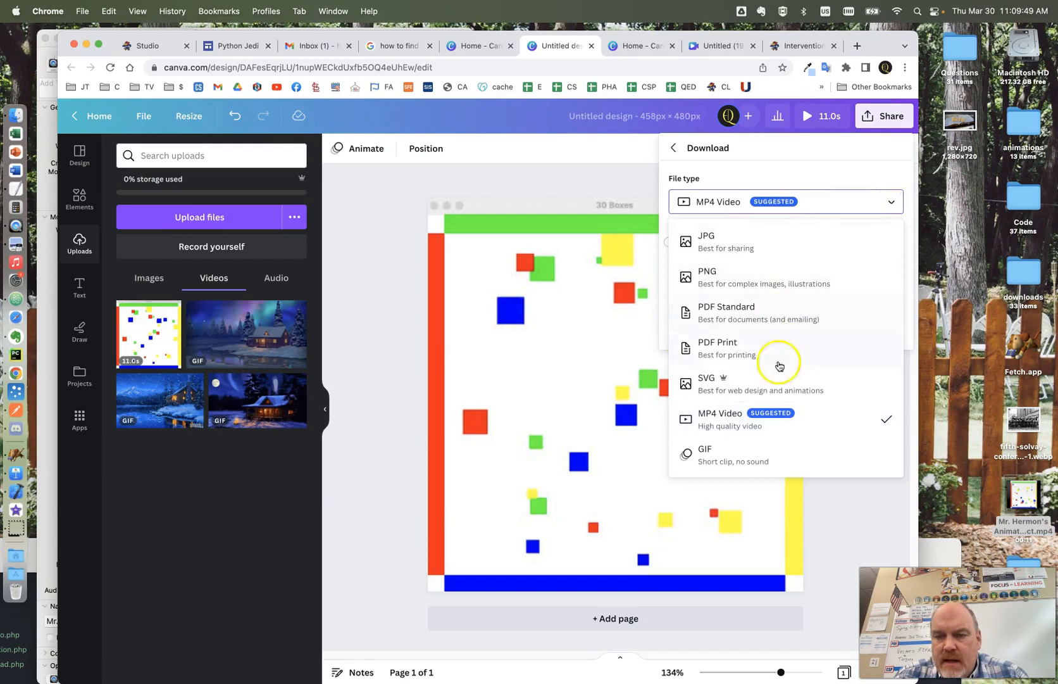
left_click(705, 455)
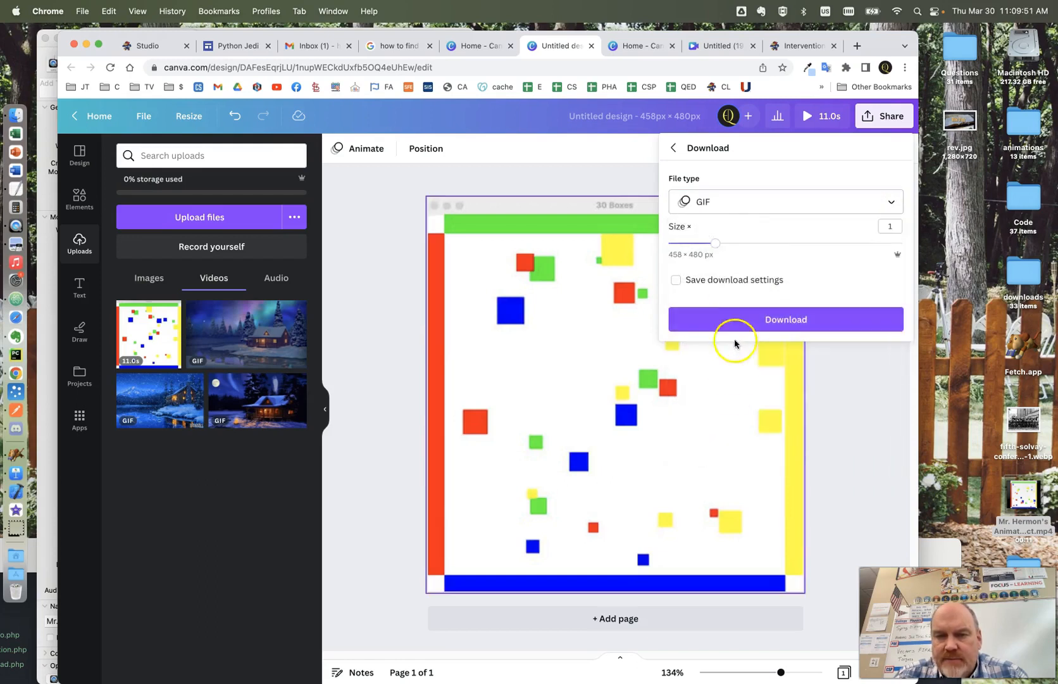
left_click(785, 319)
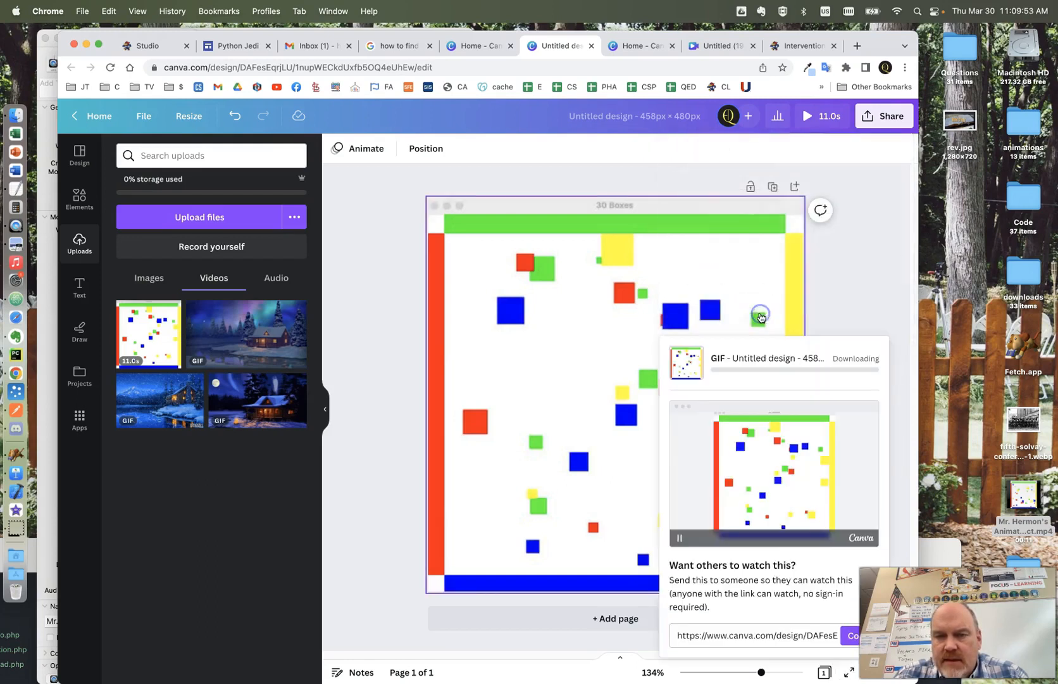